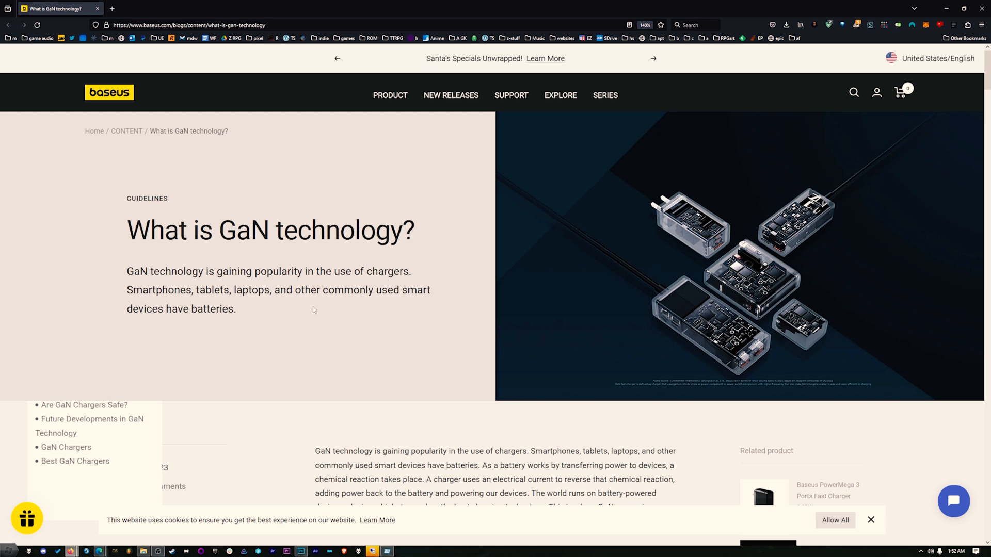
scroll("up", 3)
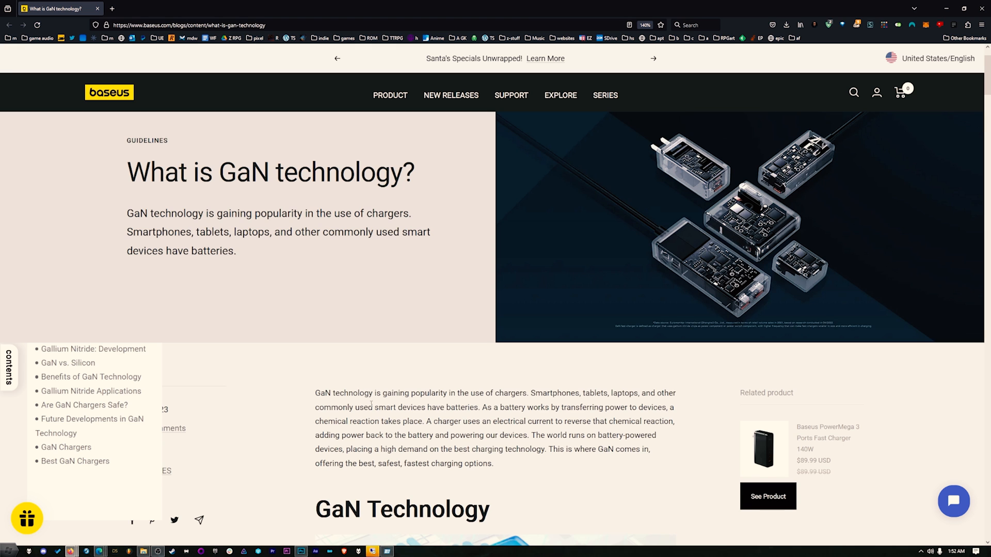
scroll("down", 3)
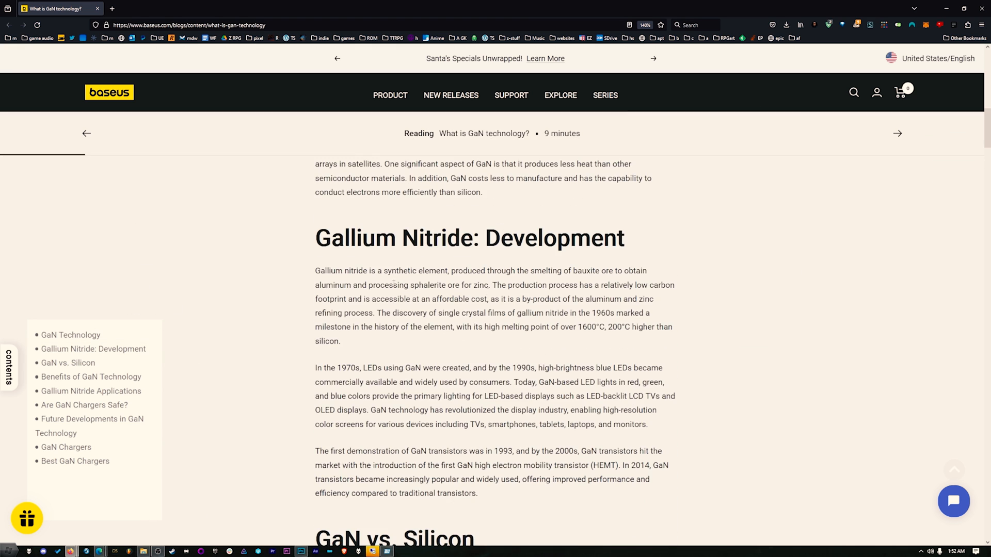
scroll("down", 3)
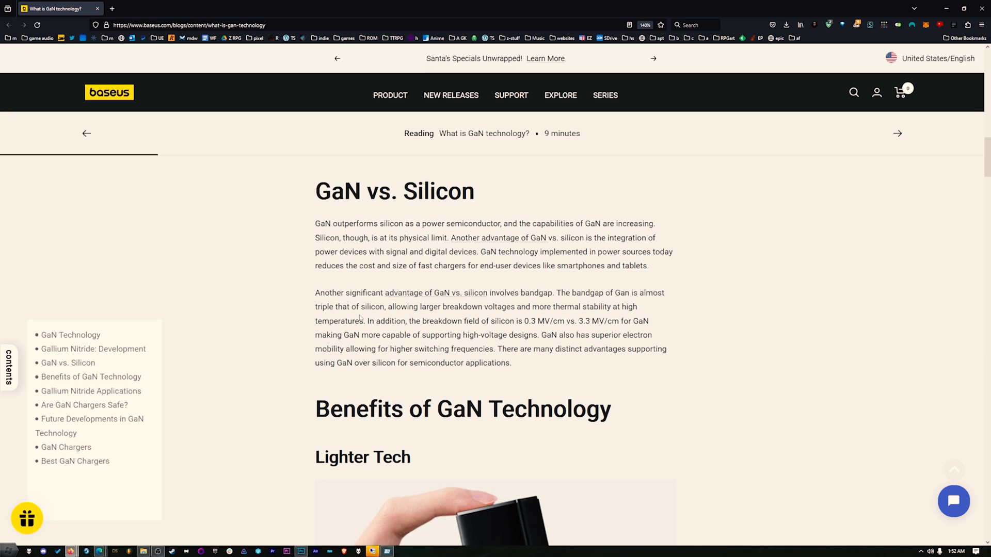
scroll("down", 3)
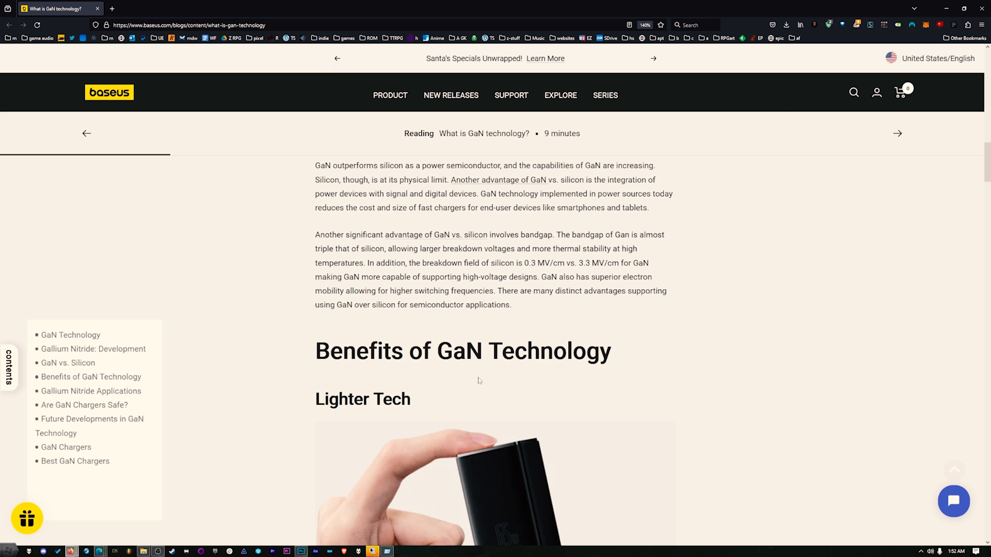
scroll("down", 3)
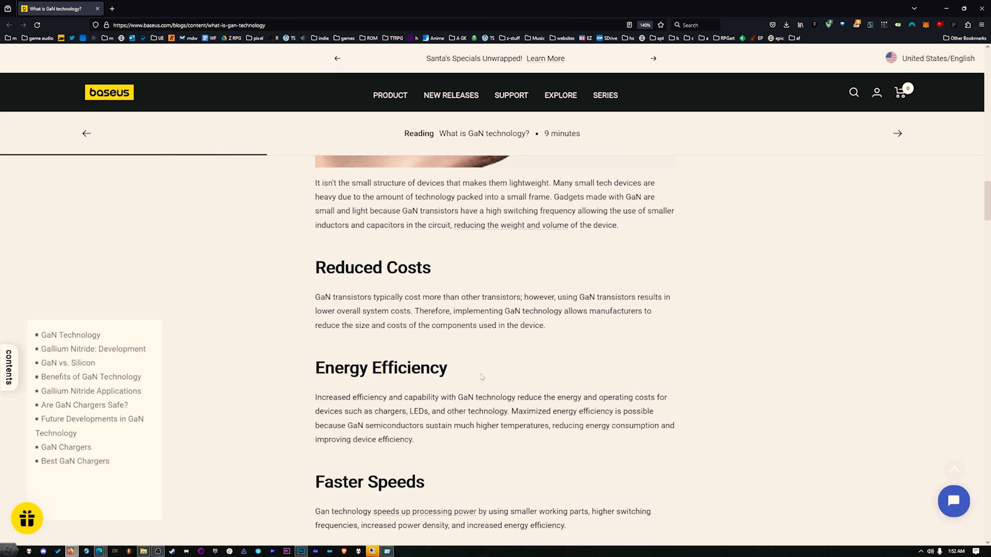
scroll("down", 3)
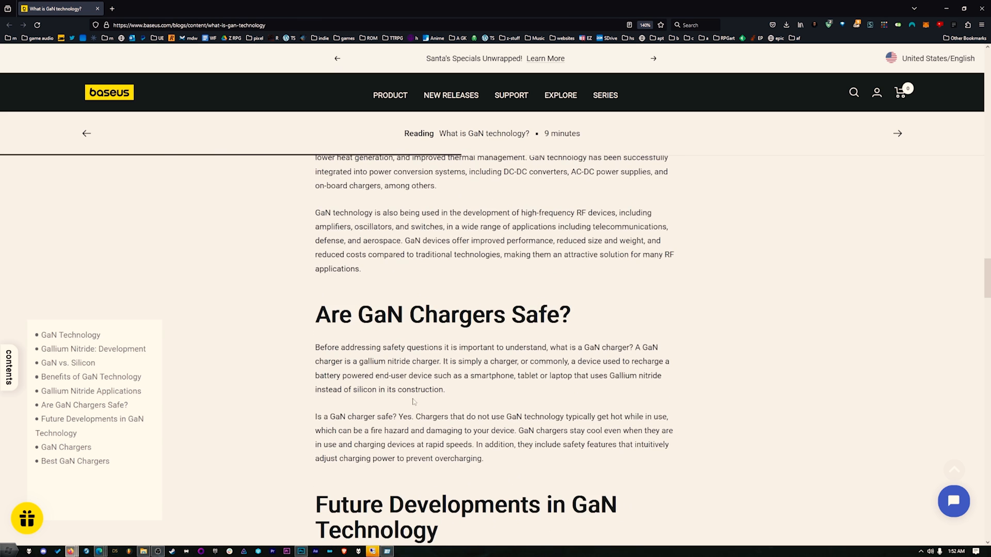
scroll("down", 3)
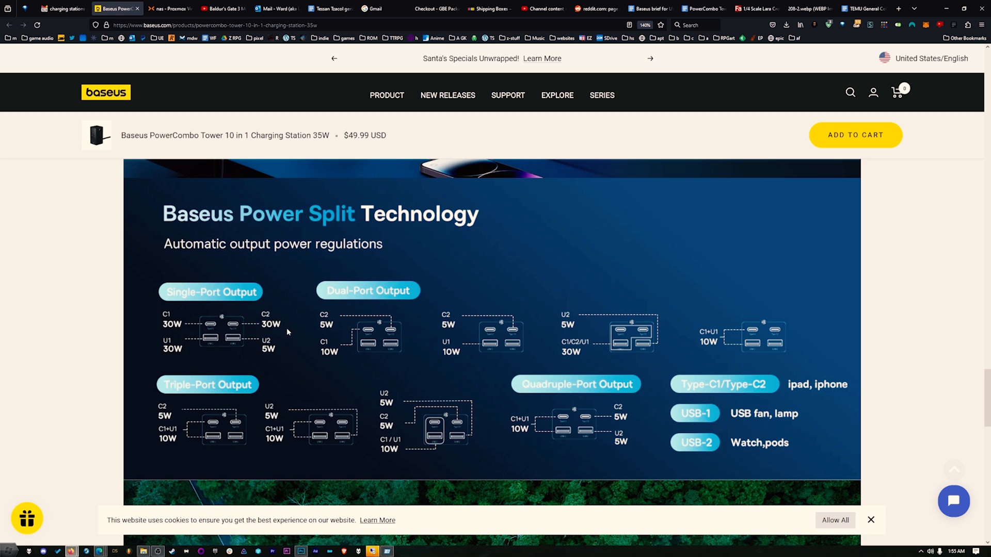
mouse_move(211, 329)
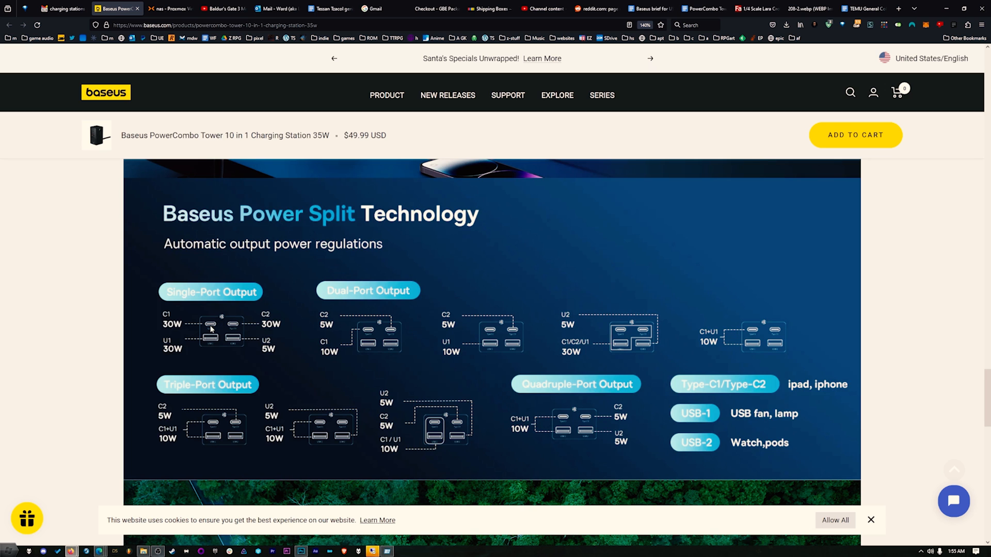